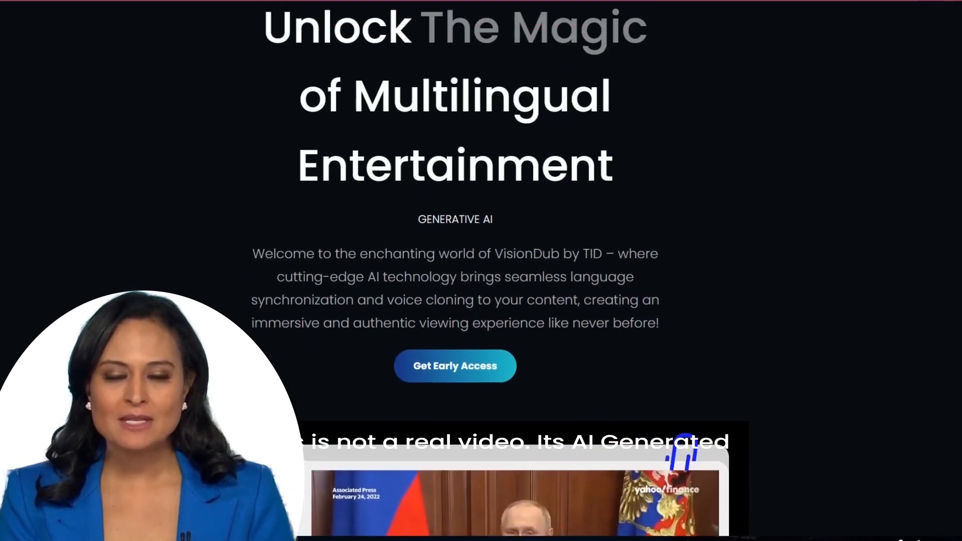
Scroll the VisionDub homepage past the lip-sync and language sections to the Featured Content cards
scroll(down, 3)
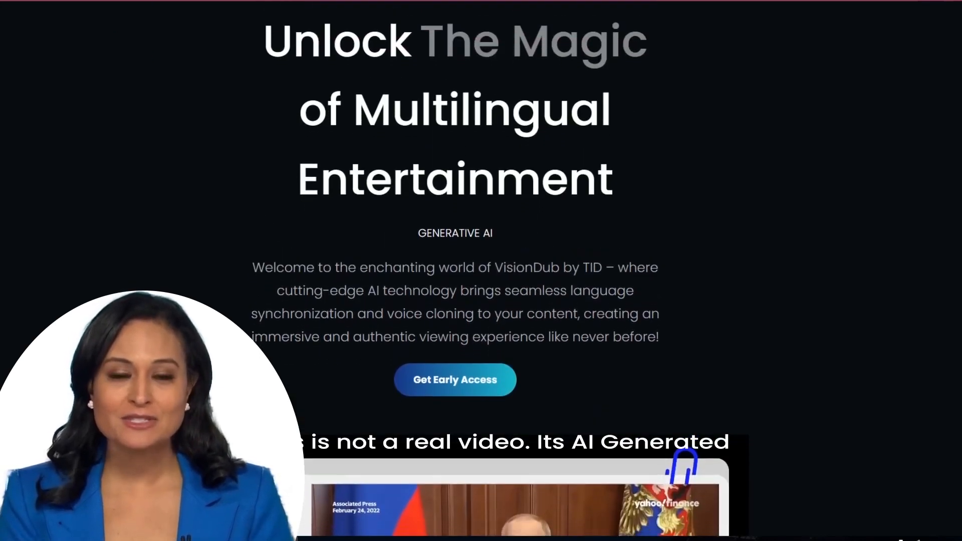
scroll(down, 3)
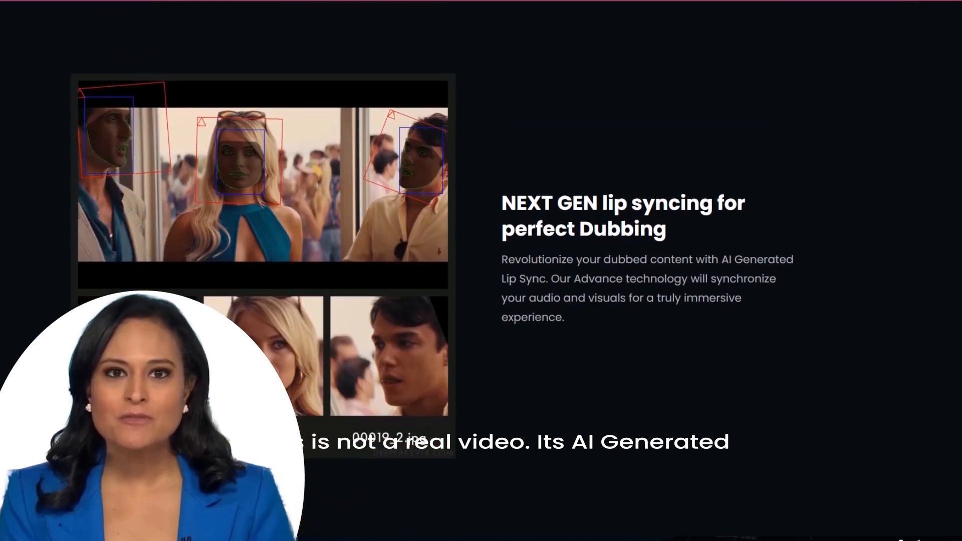
scroll(down, 3)
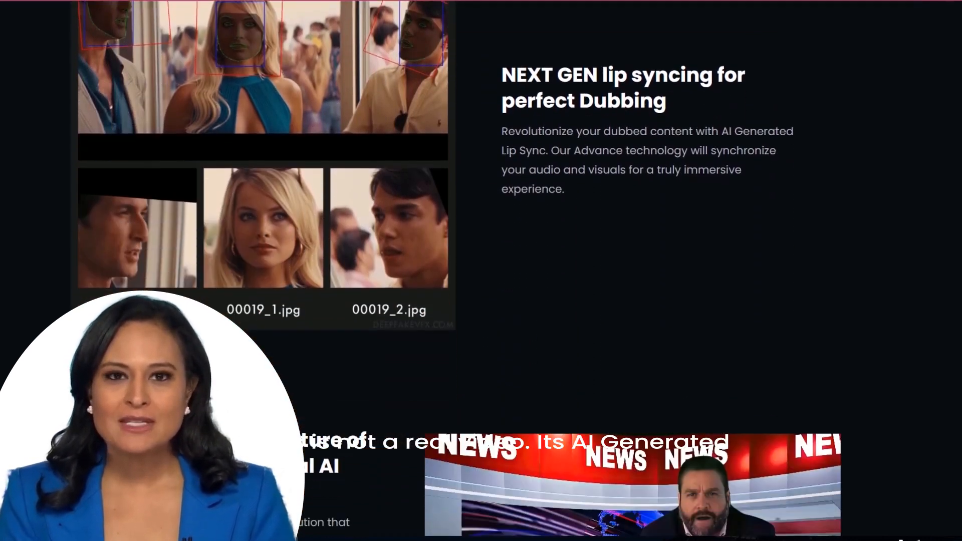
scroll(down, 3)
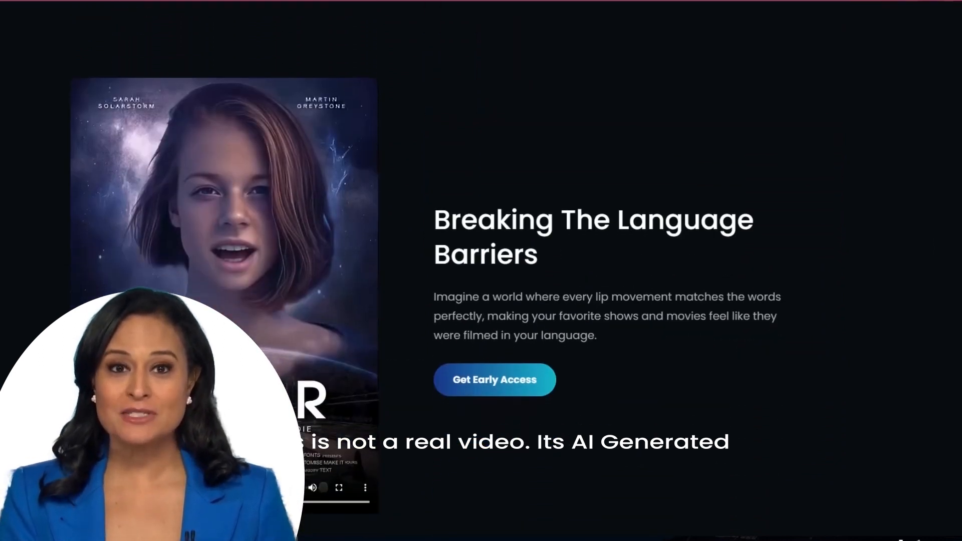
scroll(down, 3)
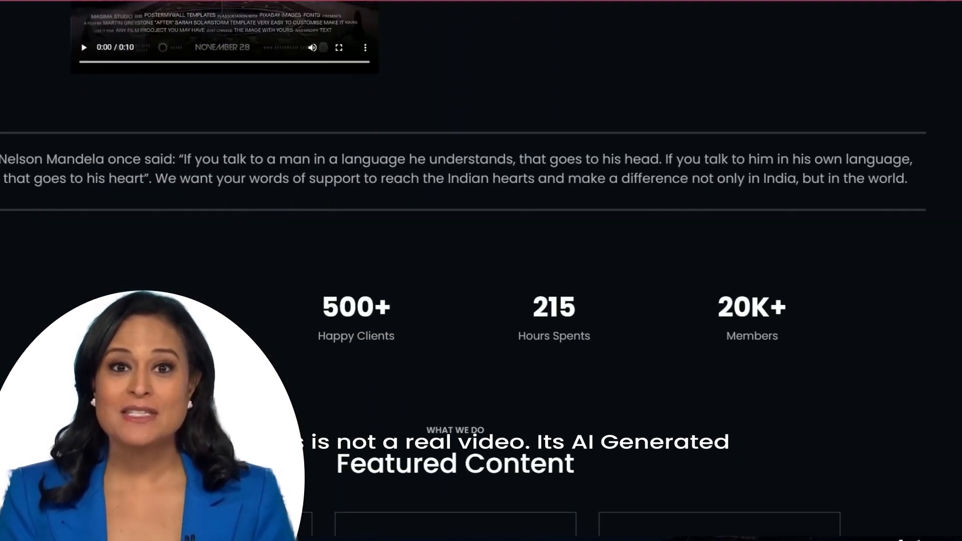
scroll(down, 3)
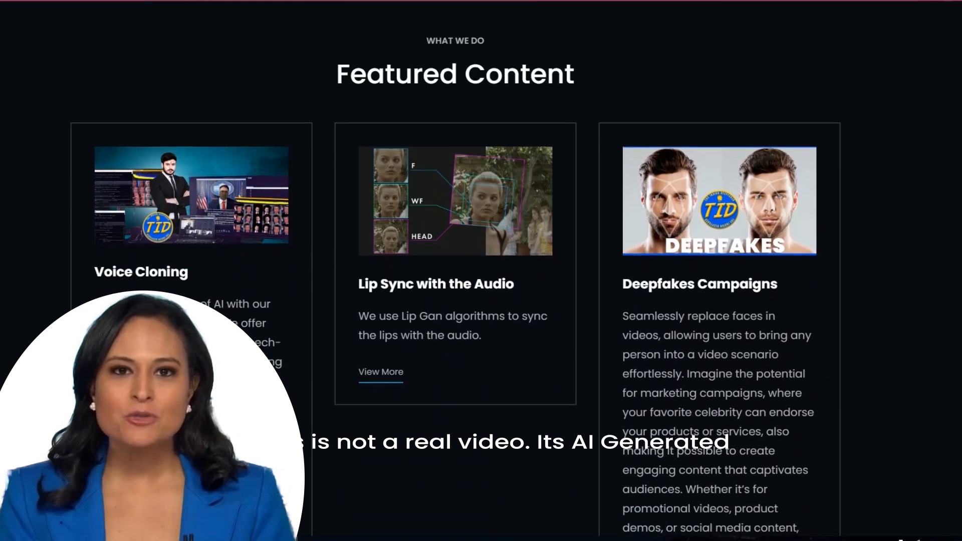
scroll(down, 3)
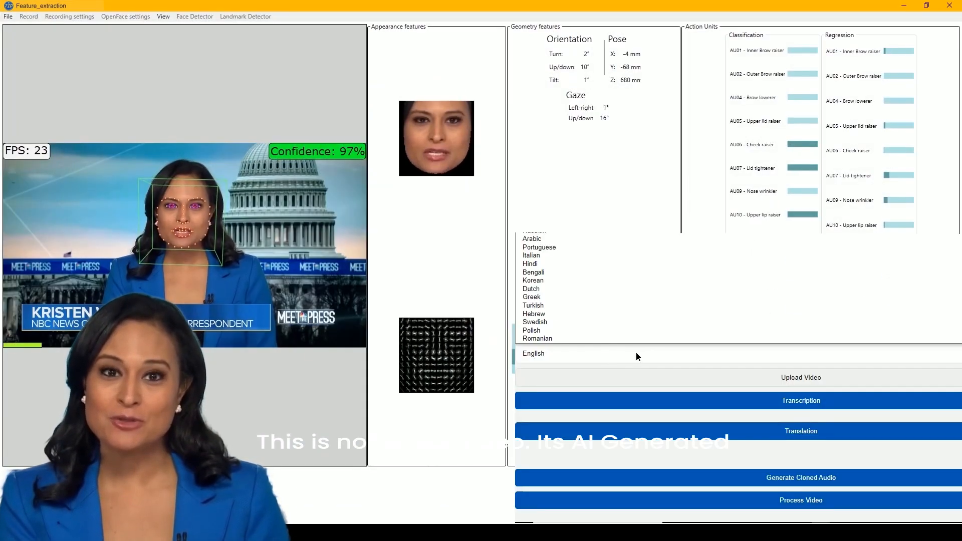
click(533, 280)
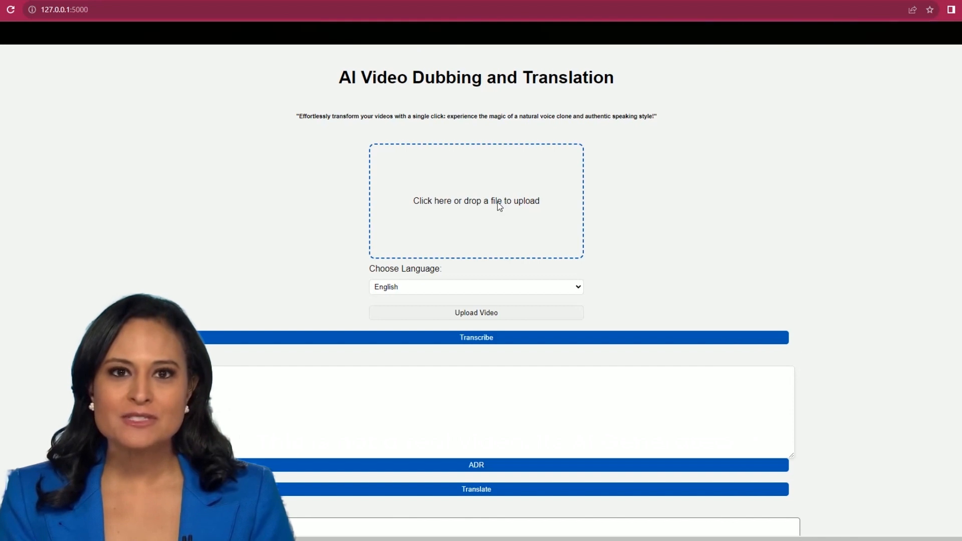
Pick the news clip test21.mp4 in the file picker for upload
click(476, 200)
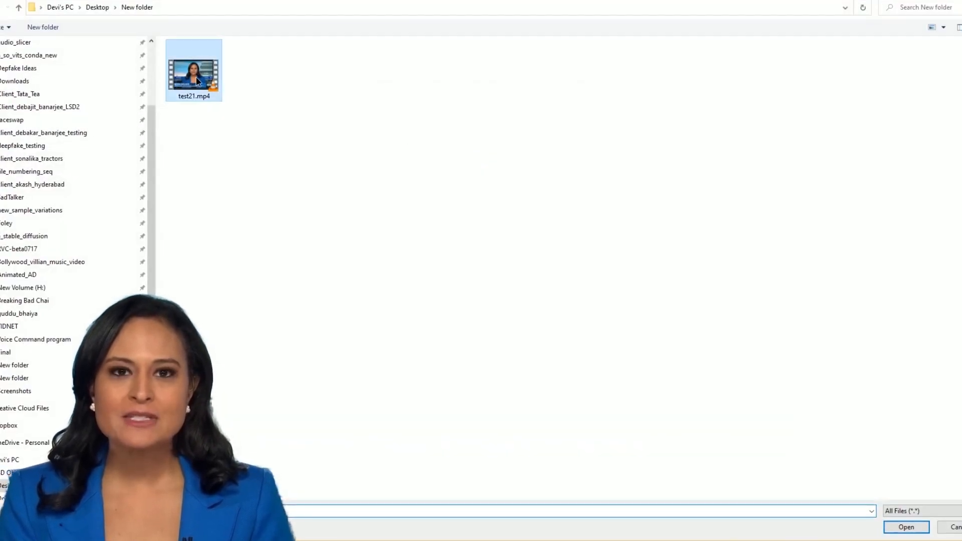
right_click(194, 69)
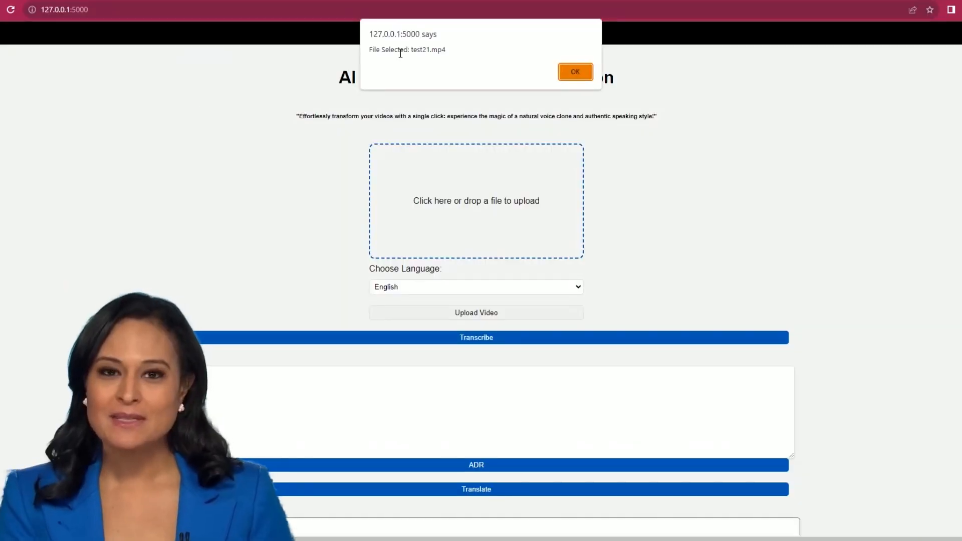
Dismiss the selection notice, set the target language to Spanish, and upload the clip
click(574, 71)
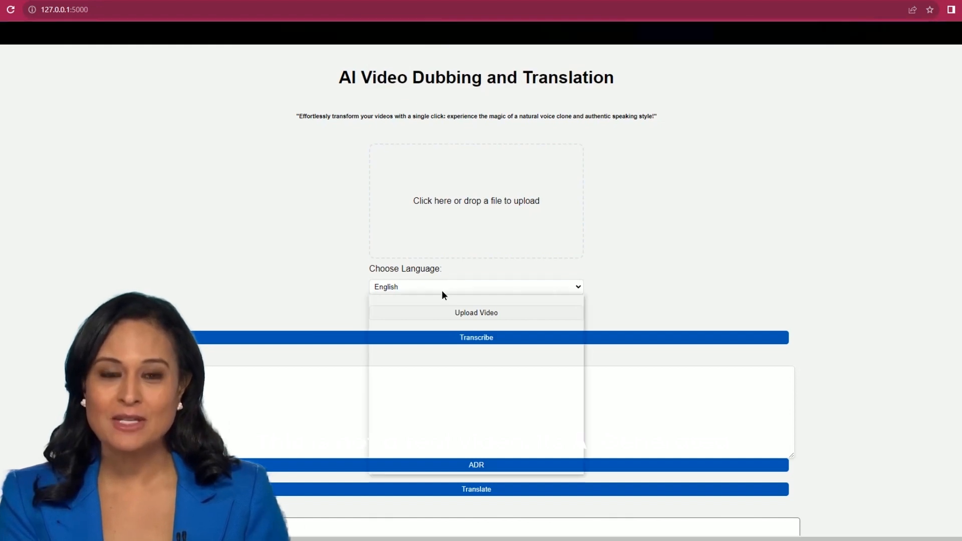
click(476, 287)
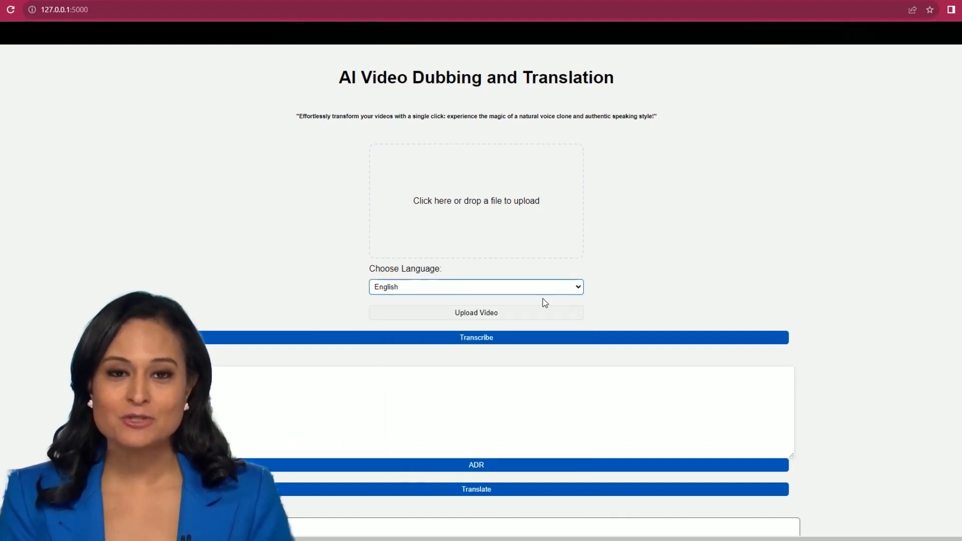
click(475, 286)
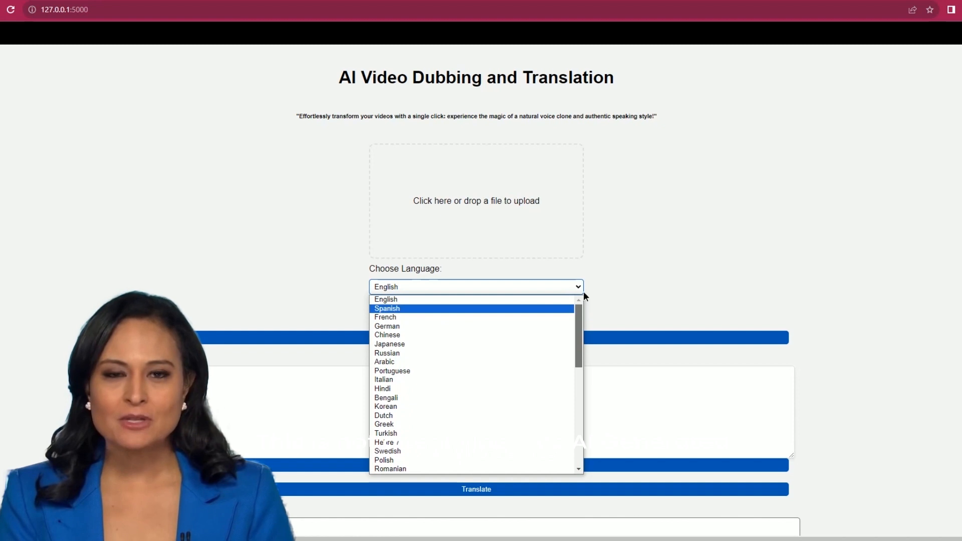
click(387, 308)
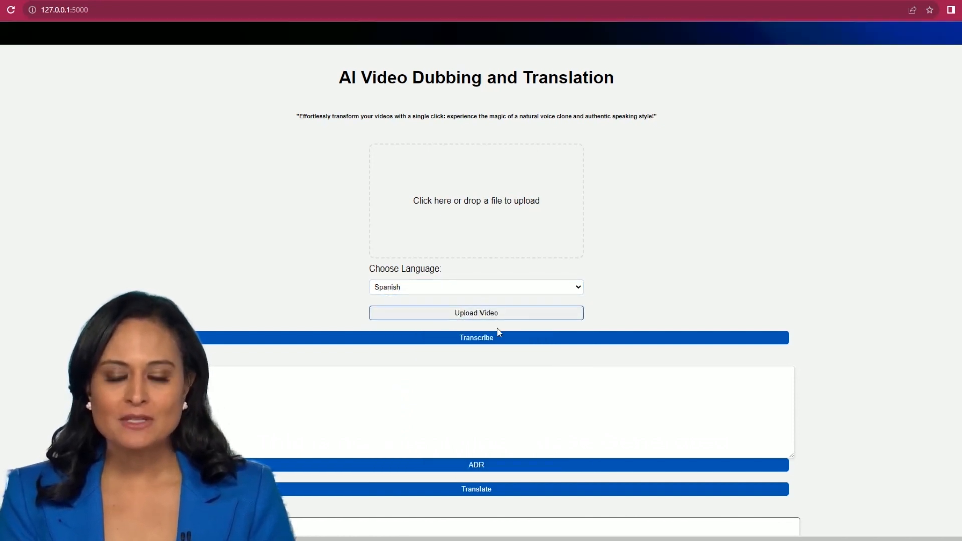
click(476, 337)
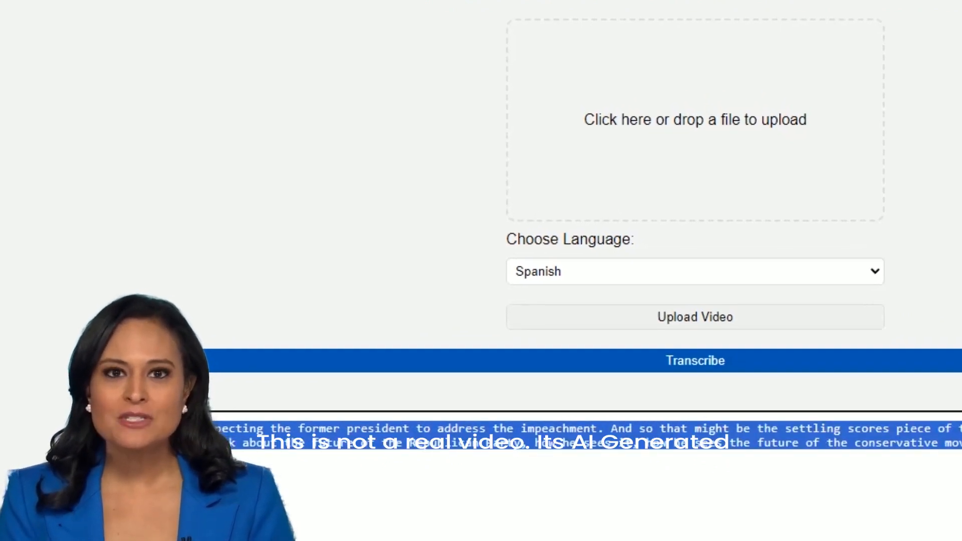
Scroll down to read the news clip's full English transcript in the text box
scroll(down, 3)
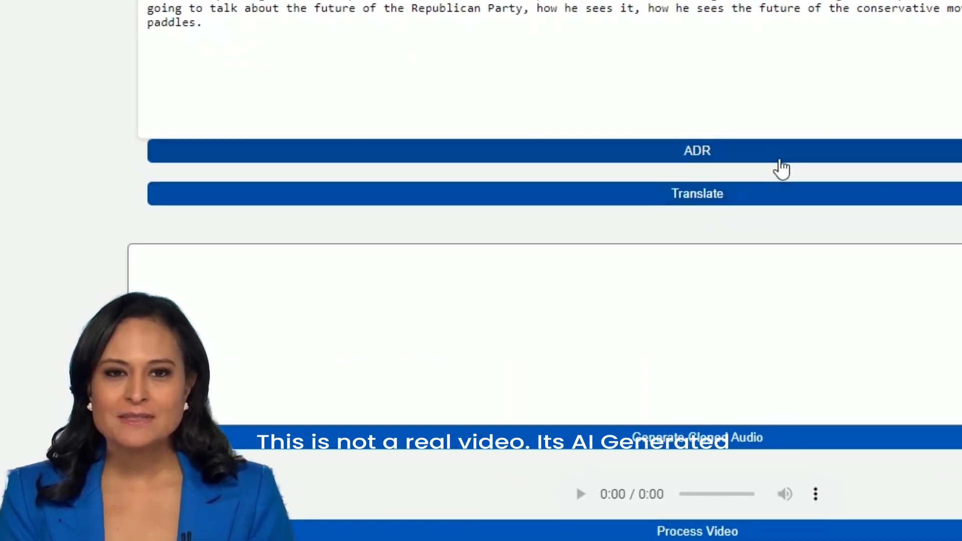
Translate the transcript into Spanish and play the 17-second cloned Spanish audio
click(698, 193)
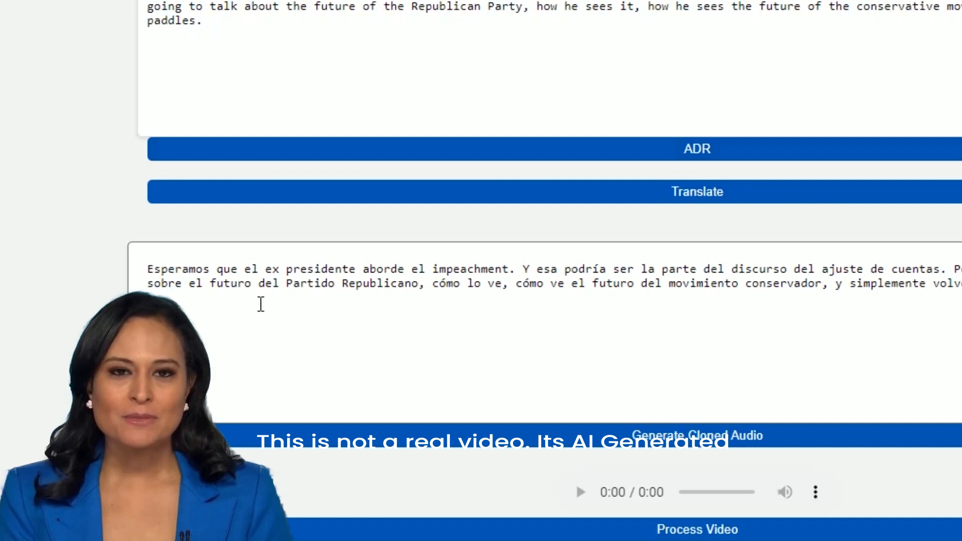
drag(148, 269, 337, 284)
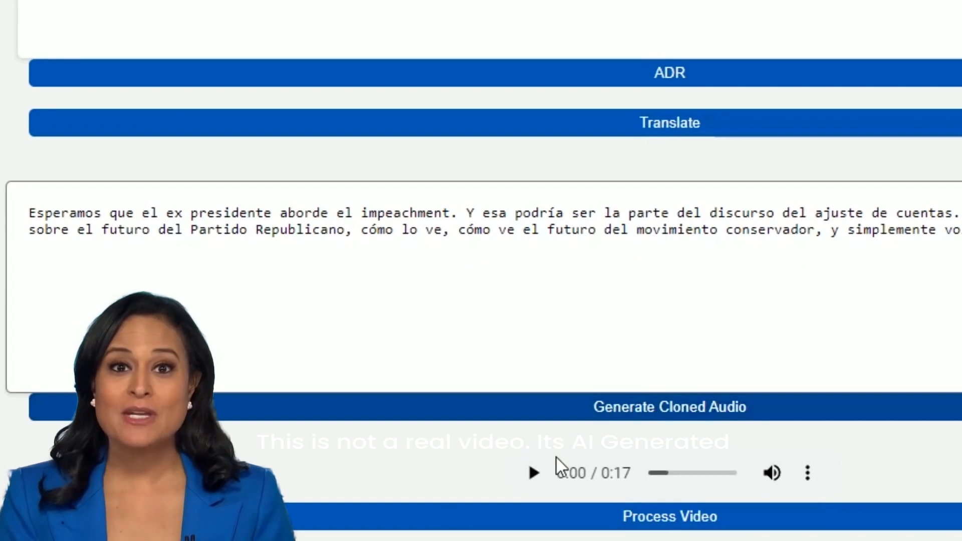
click(533, 472)
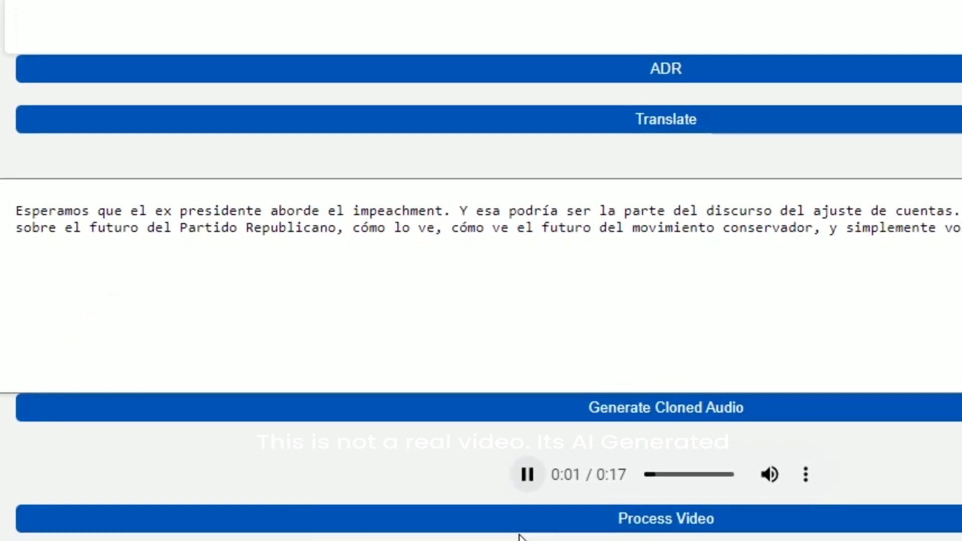